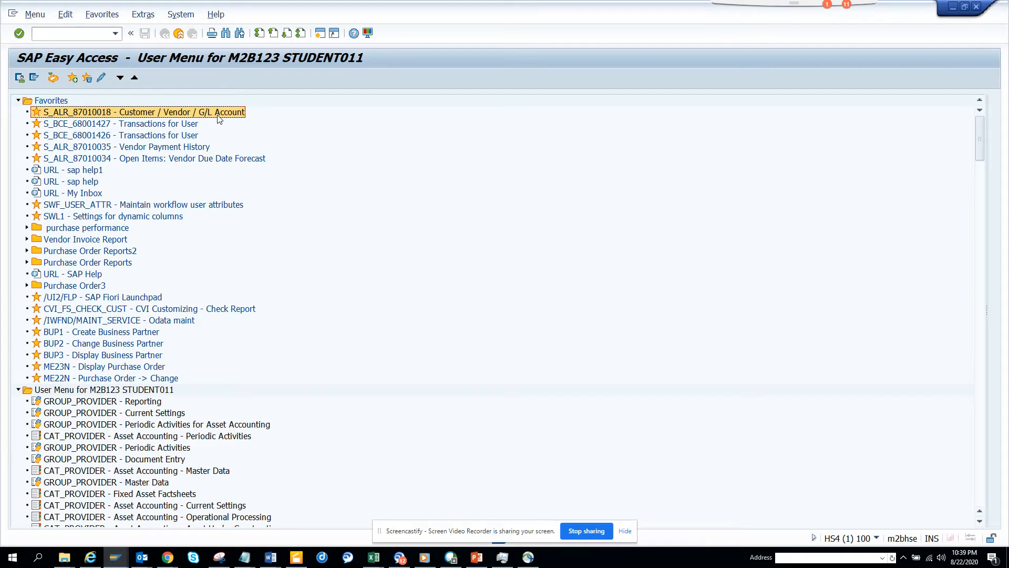
Launch the S_ALR_87010018 Customer / Vendor / G/L Account statements report from favorites
{"action": "double_click", "coordinate": [137, 112]}
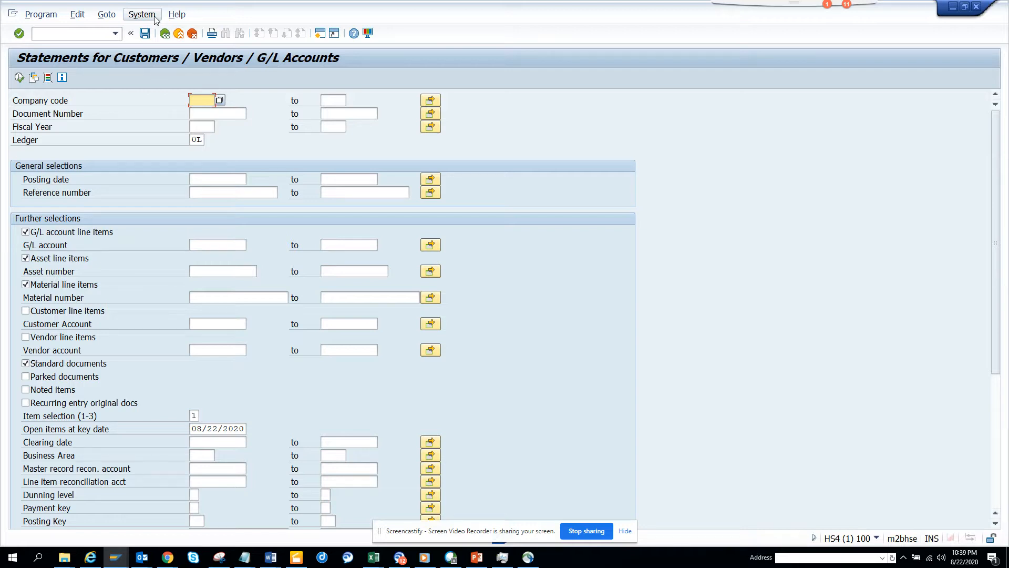
{"action": "left_click", "coordinate": [140, 13]}
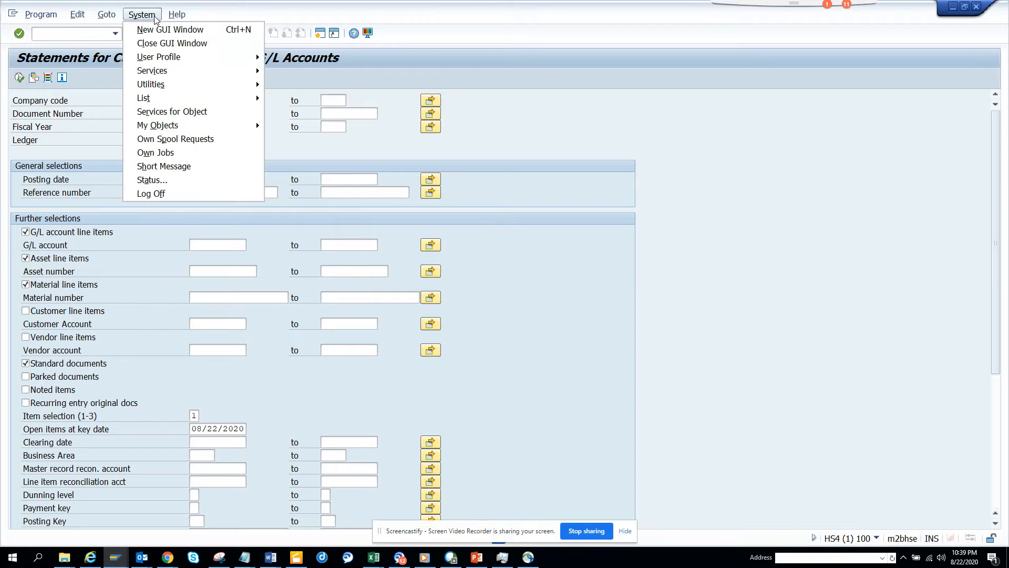
{"action": "left_click", "coordinate": [217, 179]}
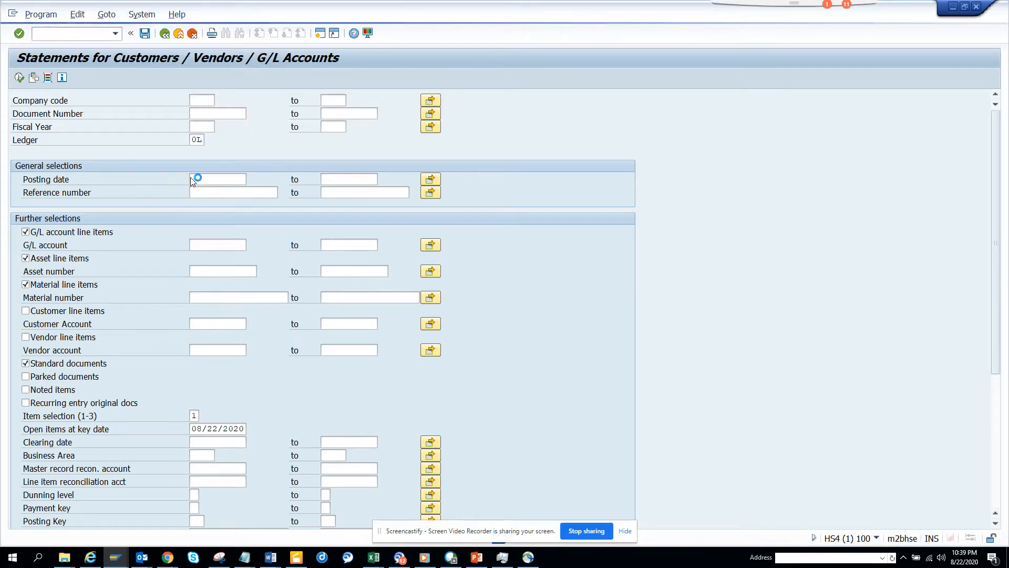
{"action": "left_click", "coordinate": [142, 14]}
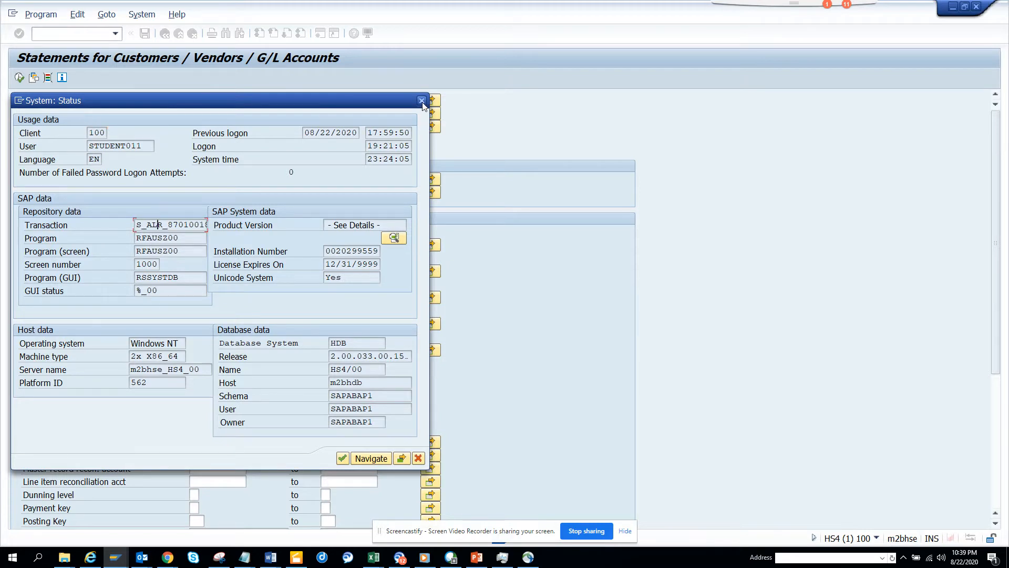
{"action": "left_click", "coordinate": [421, 101]}
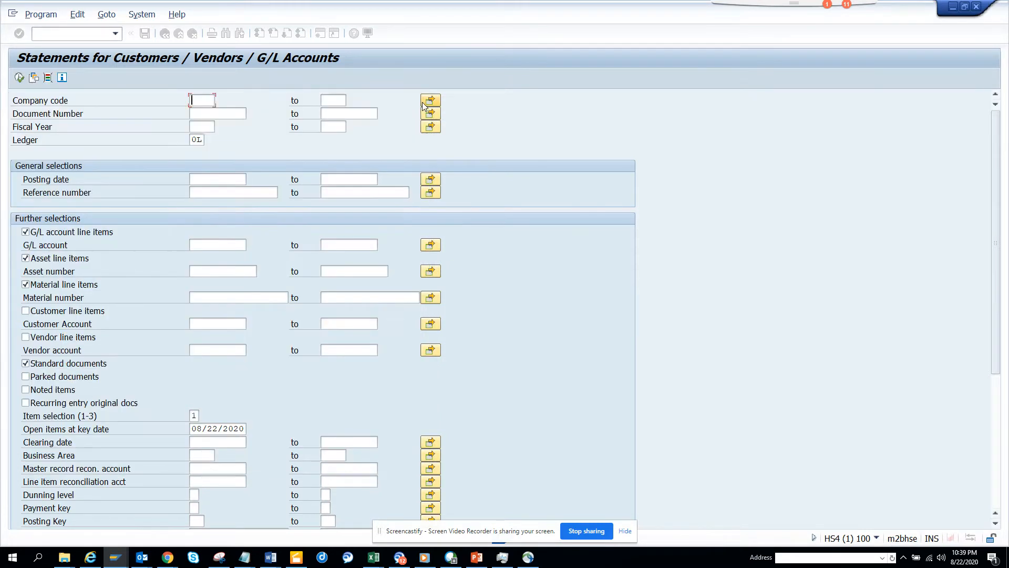
Enter company code 1710 and include vendor line items in the statement selection
{"action": "left_click", "coordinate": [202, 100]}
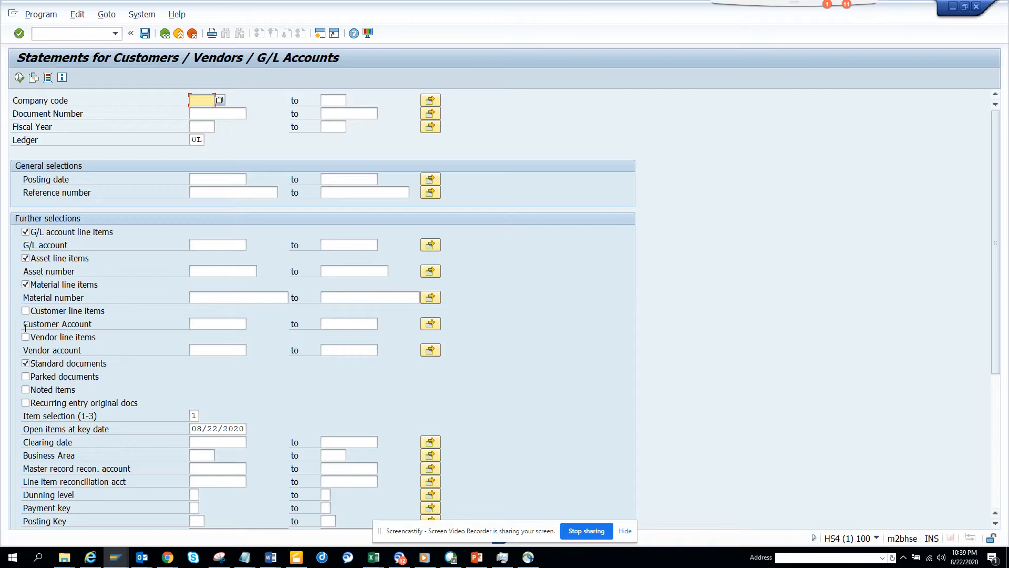
{"action": "left_click", "coordinate": [26, 337]}
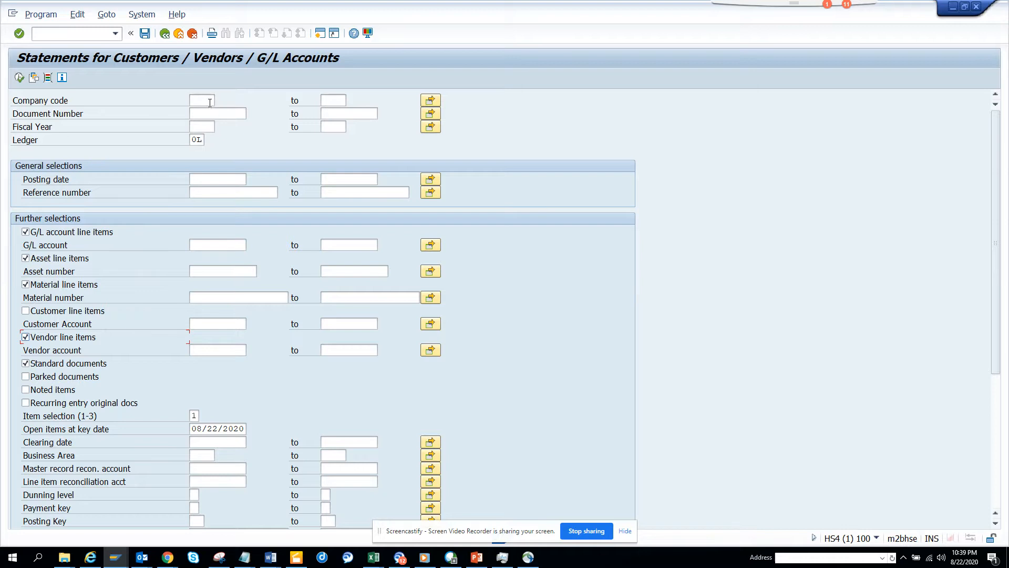
{"action": "type", "text": "1710"}
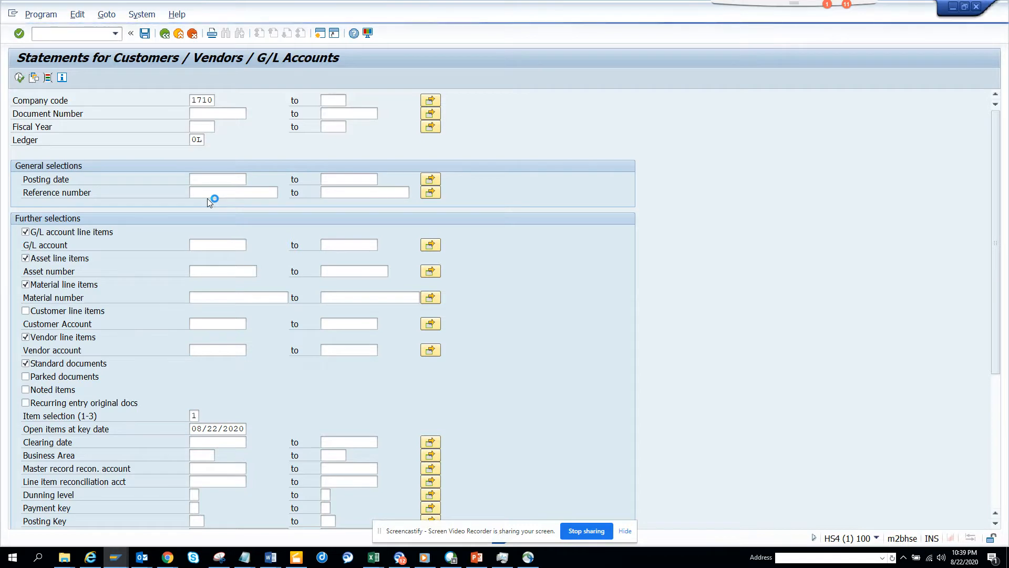
{"action": "mouse_move", "coordinate": [232, 219]}
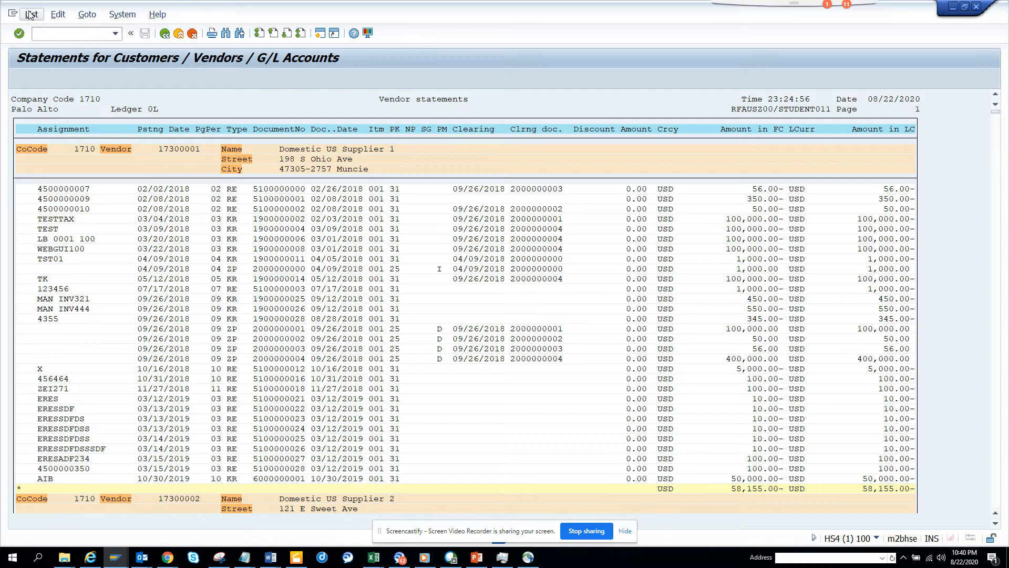
{"action": "left_click", "coordinate": [31, 14]}
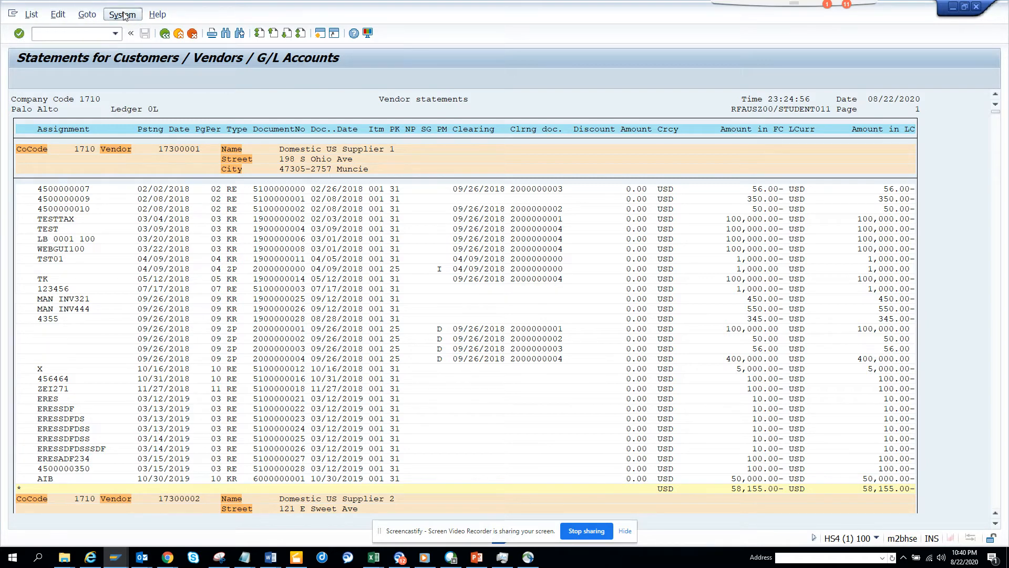
{"action": "left_click", "coordinate": [122, 13]}
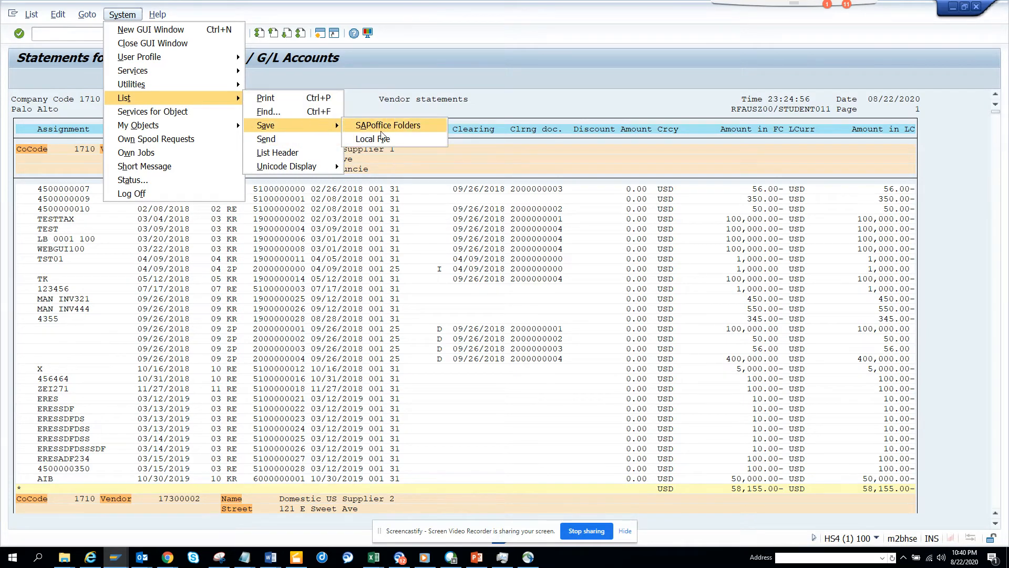
{"action": "mouse_move", "coordinate": [372, 138]}
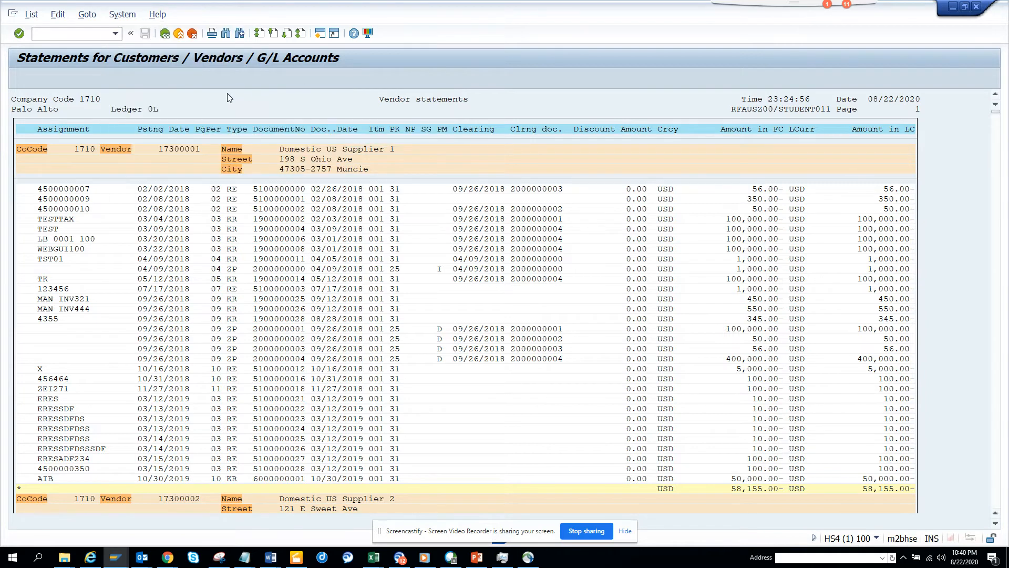
{"action": "left_click", "coordinate": [121, 14]}
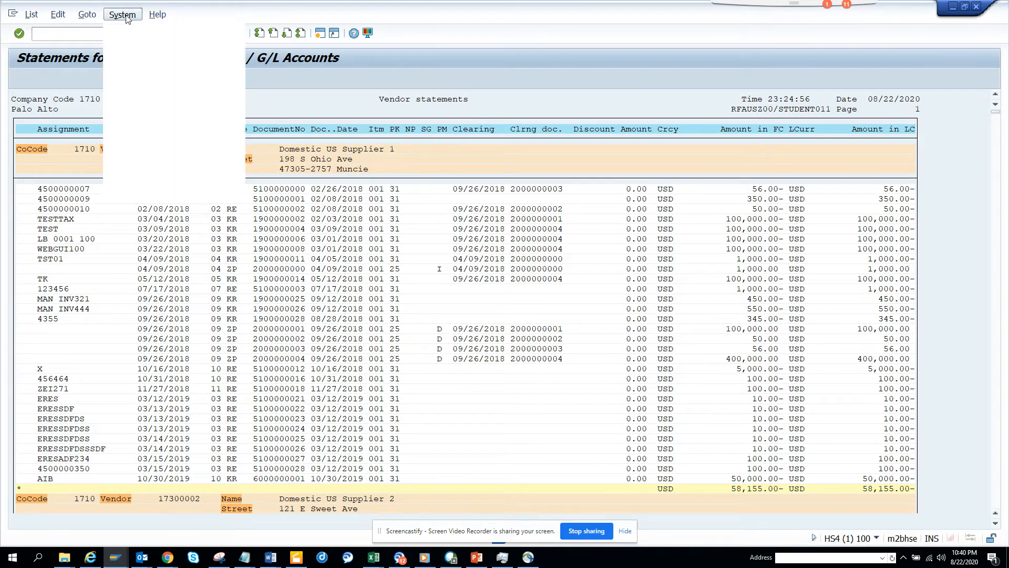
{"action": "left_click", "coordinate": [122, 14]}
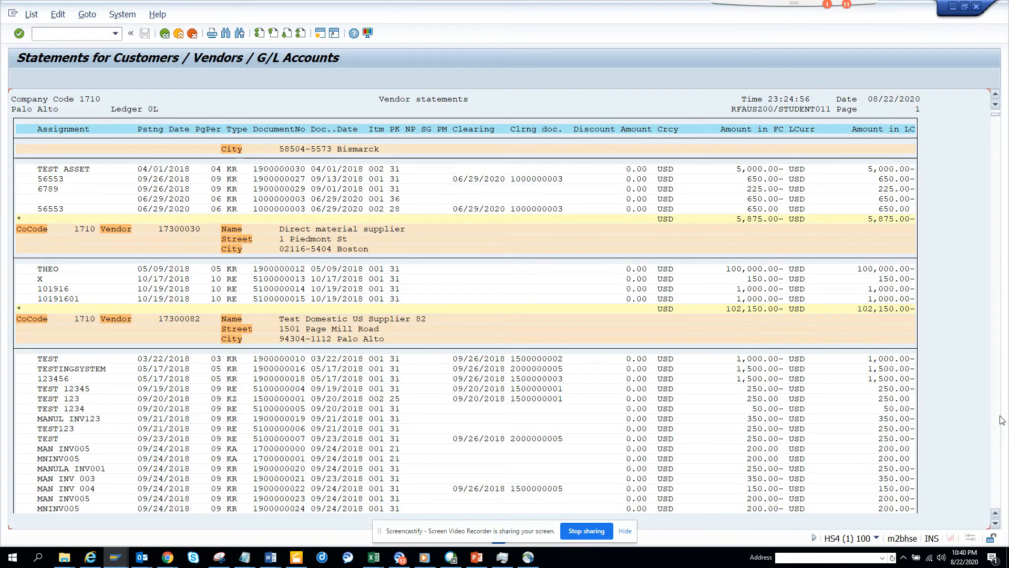
{"action": "mouse_move", "coordinate": [438, 287]}
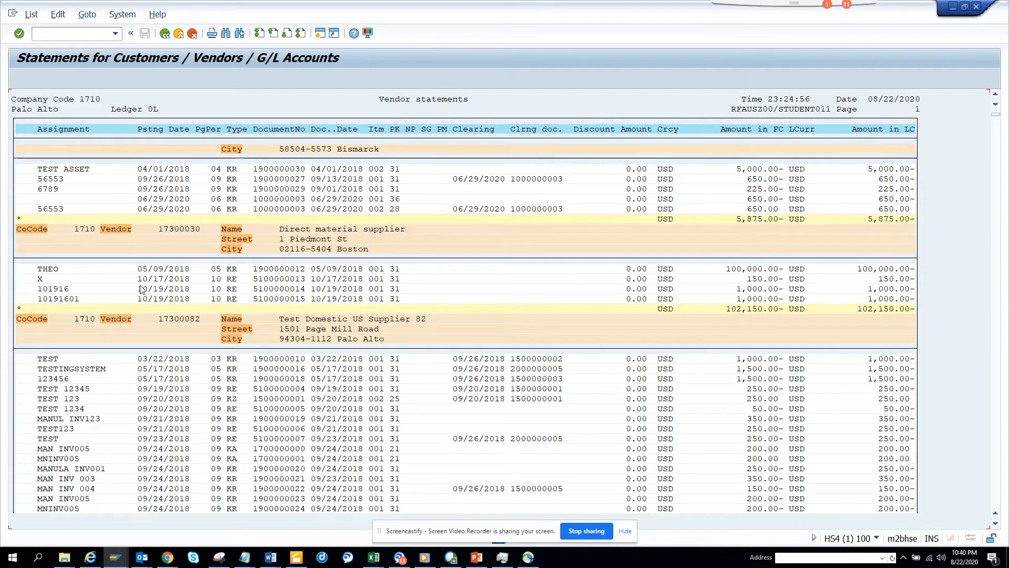
{"action": "mouse_move", "coordinate": [181, 327]}
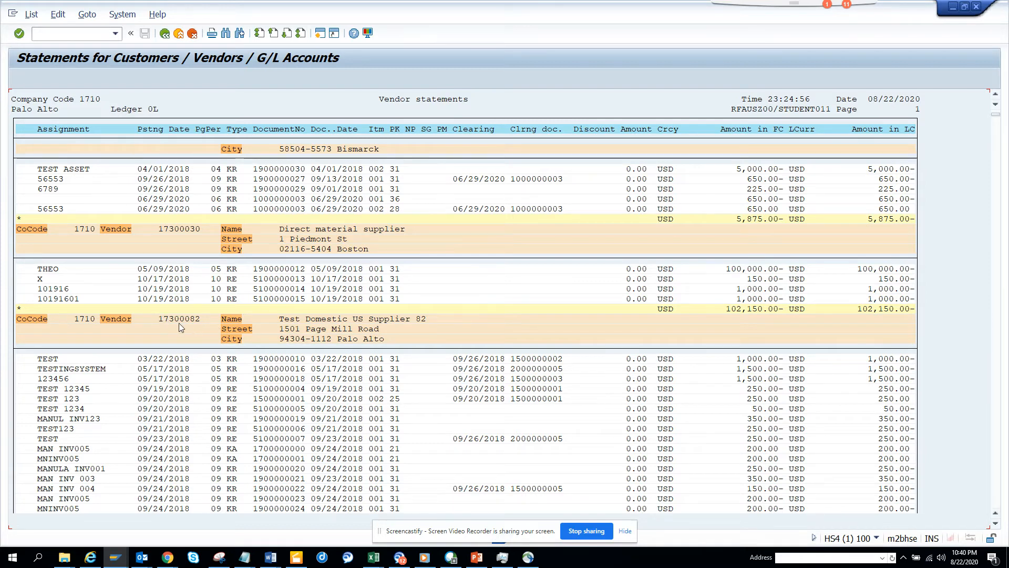
{"action": "mouse_move", "coordinate": [223, 215]}
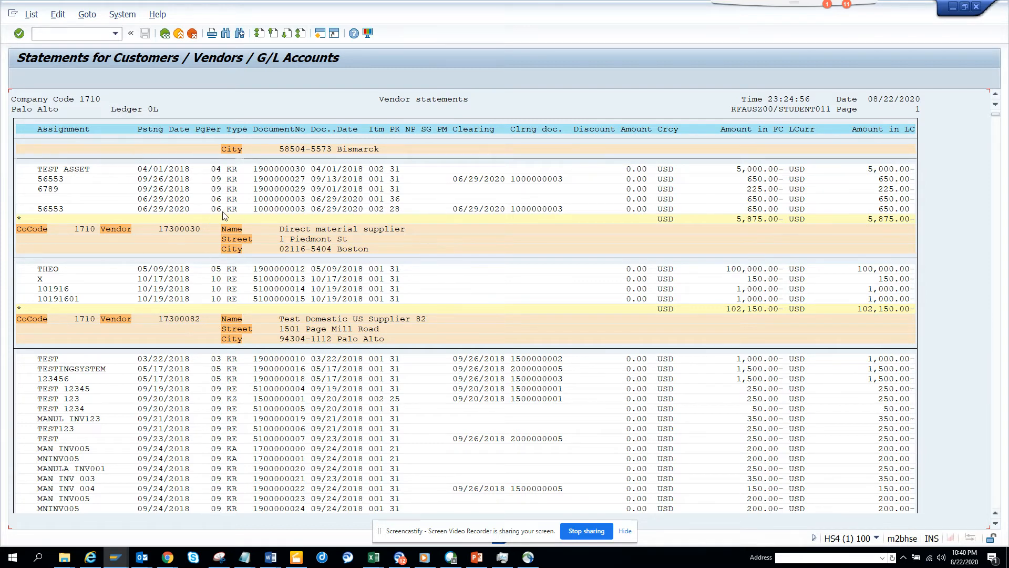
{"action": "mouse_move", "coordinate": [243, 292]}
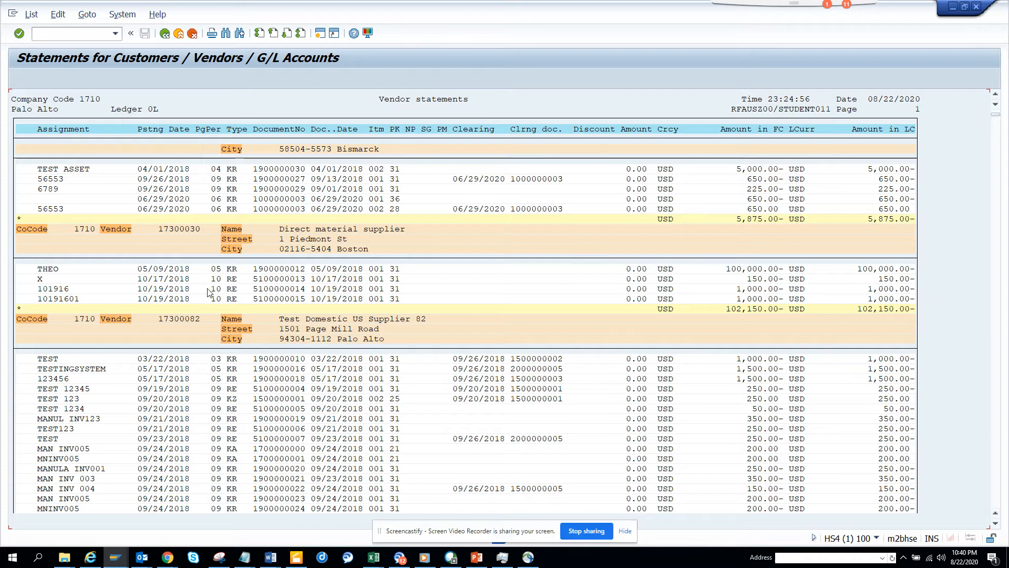
Locate vendor 17300082 in the output list, then go back to the selection screen
{"action": "left_click", "coordinate": [184, 318]}
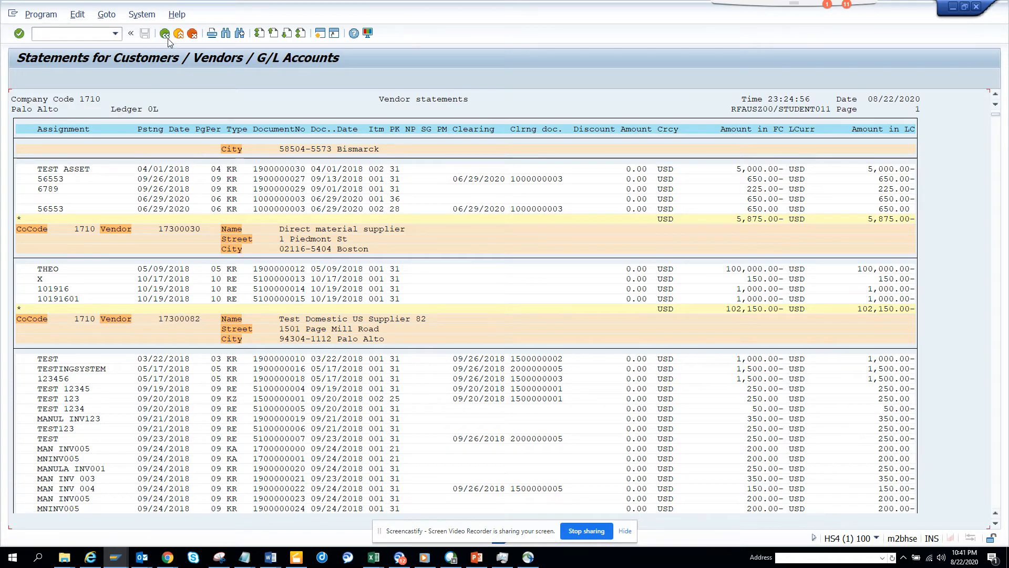
{"action": "left_click", "coordinate": [164, 33]}
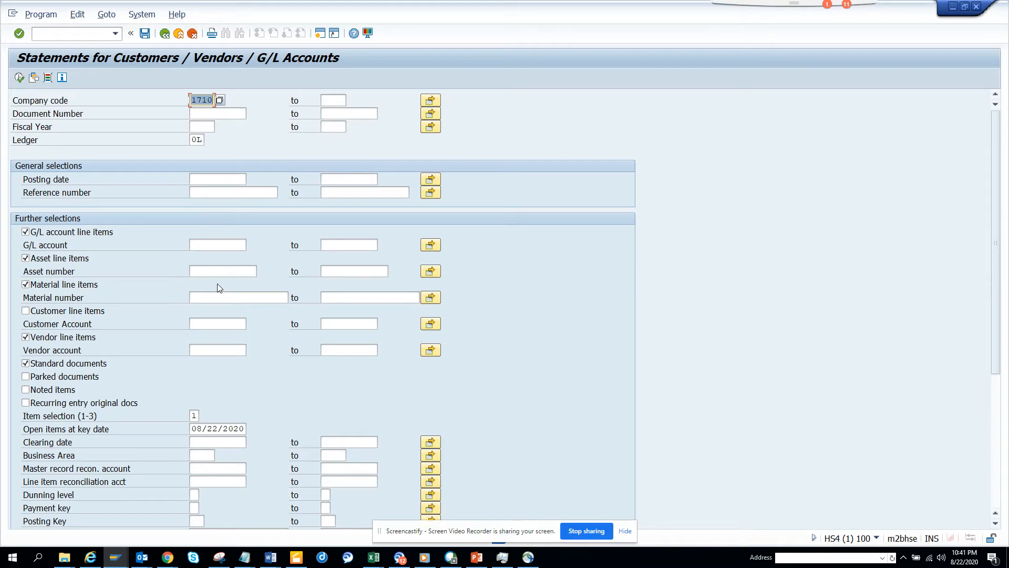
Enter vendor account 17300082 in the selection criteria
{"action": "left_click", "coordinate": [218, 349]}
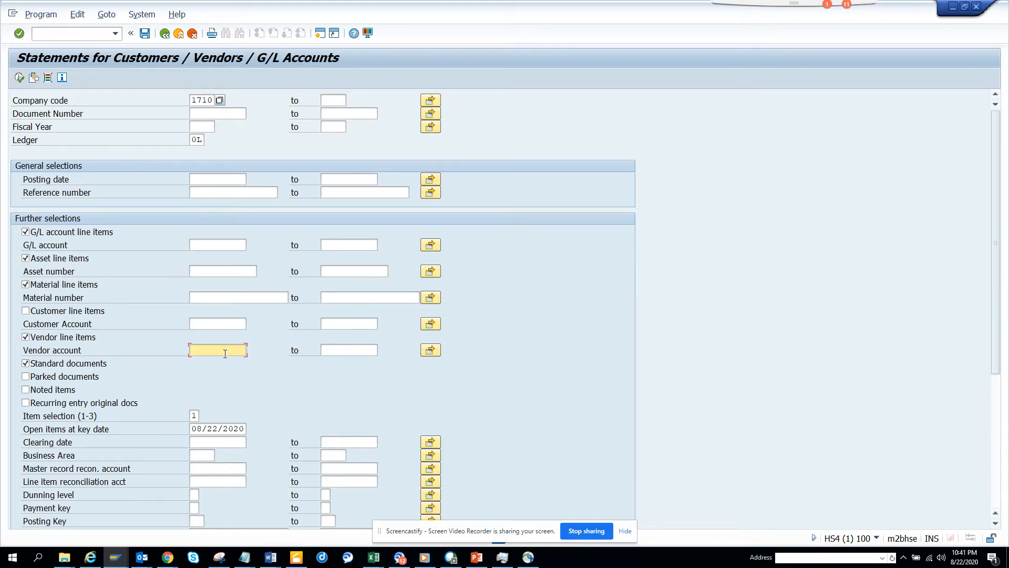
{"action": "type", "text": "17300082"}
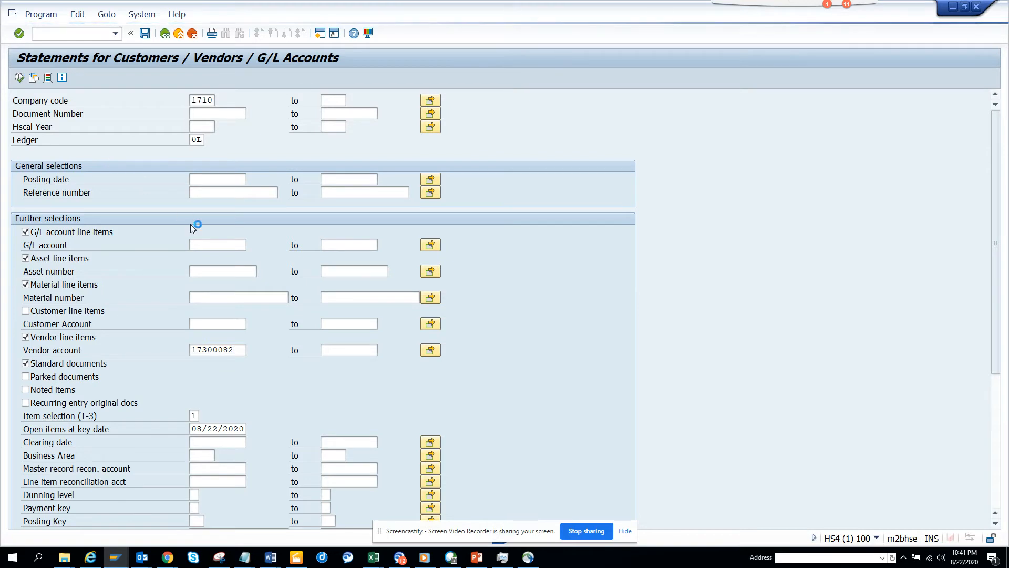
{"action": "mouse_move", "coordinate": [270, 304]}
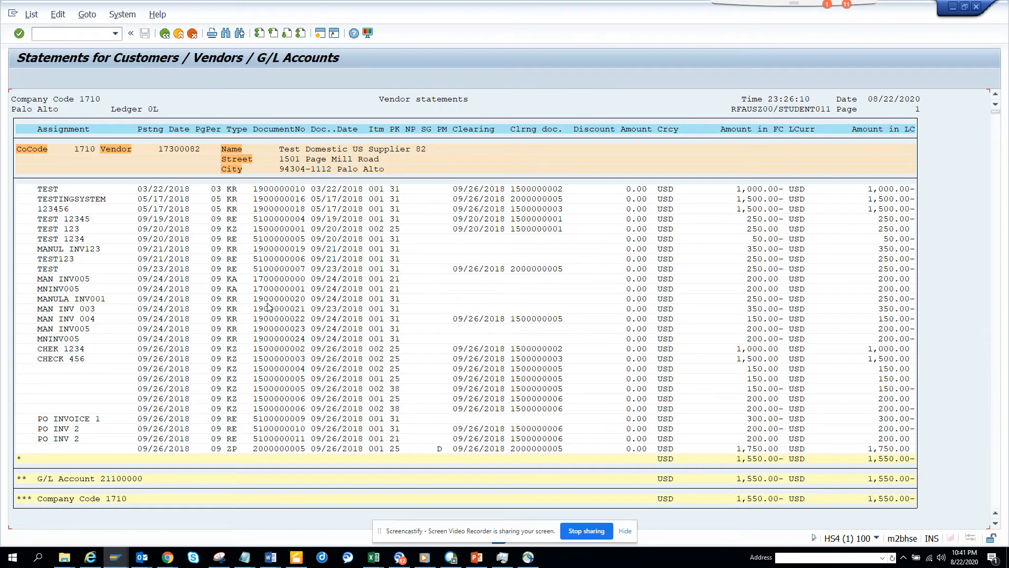
Scroll through vendor 17300082's line items totalling 1,550.00 USD
{"action": "scroll", "scroll_direction": "down", "scroll_amount": 3}
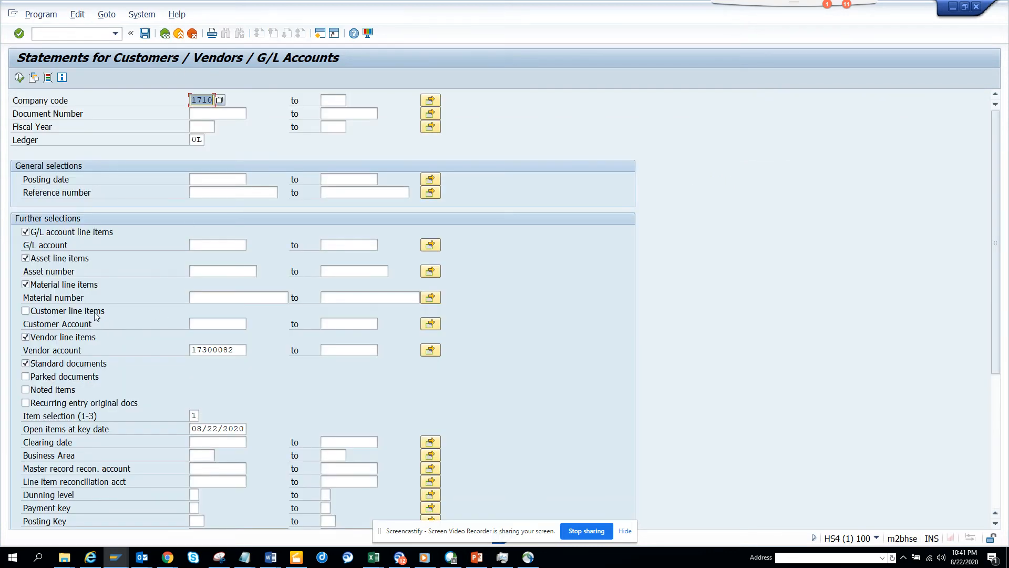
{"action": "mouse_move", "coordinate": [108, 318]}
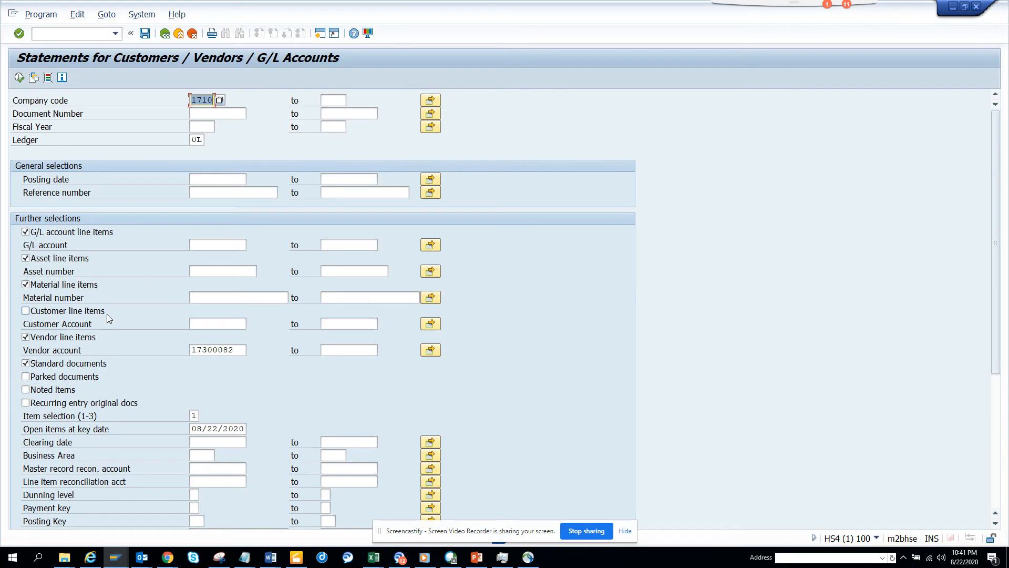
Untick G/L account and asset line items, keeping material and vendor line items
{"action": "left_click", "coordinate": [26, 232]}
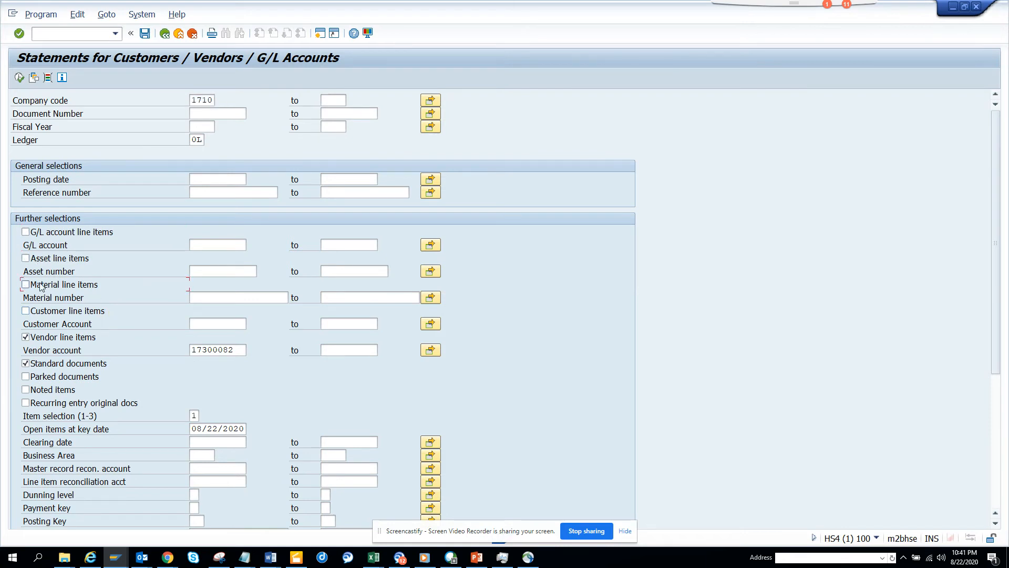
{"action": "left_click", "coordinate": [25, 285]}
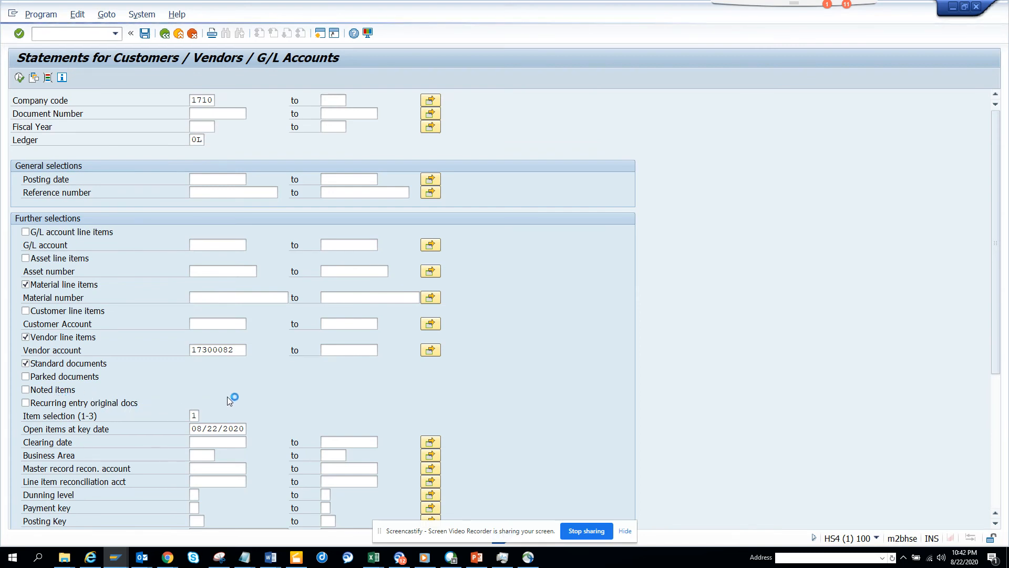
{"action": "mouse_move", "coordinate": [376, 442]}
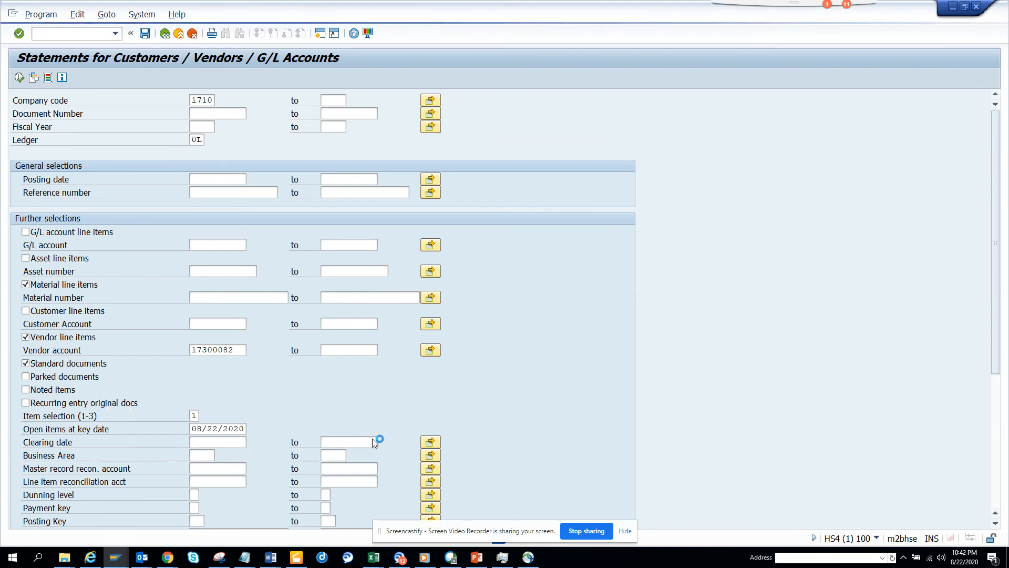
{"action": "mouse_move", "coordinate": [612, 416]}
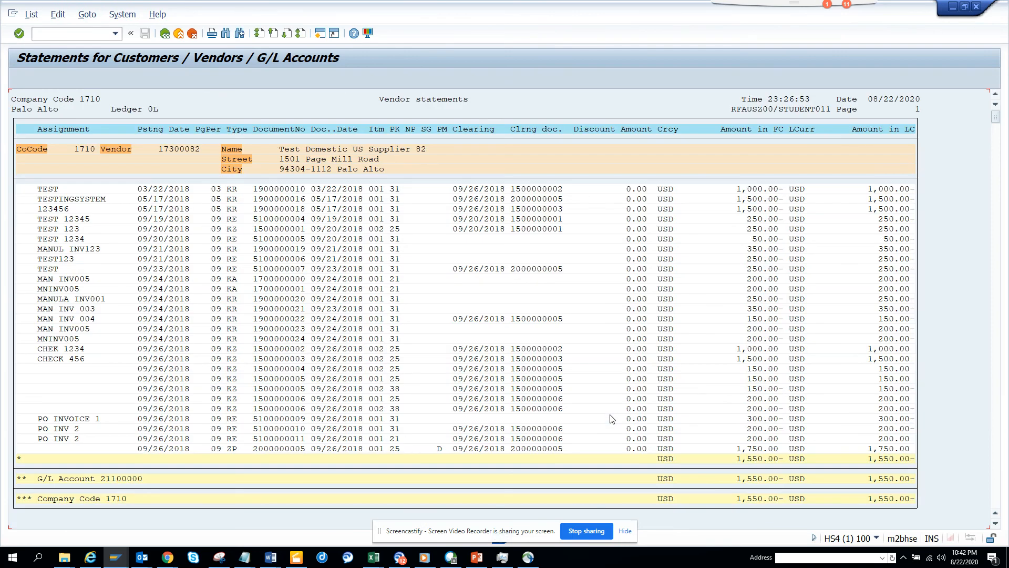
{"action": "mouse_move", "coordinate": [751, 352]}
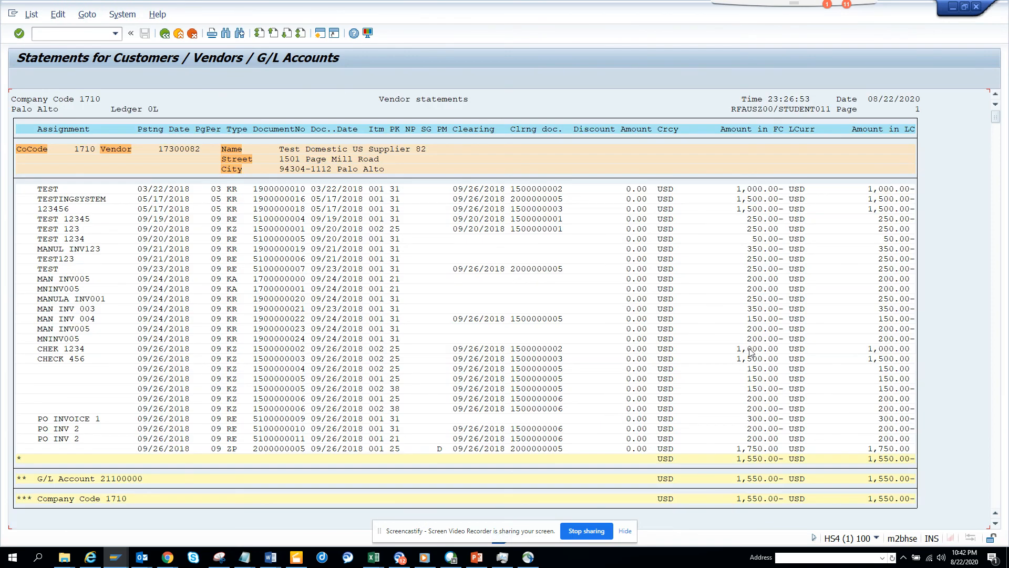